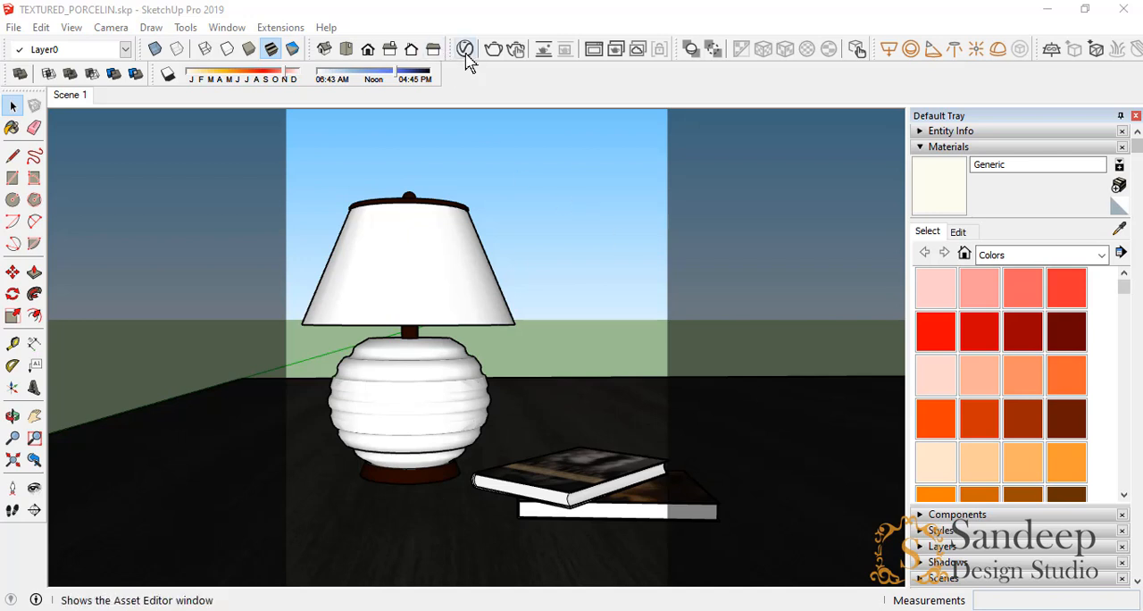
Step: Show the V-Ray Asset Editor listing the scene's materials and lights
{"action": "left_click", "coordinate": [465, 50]}
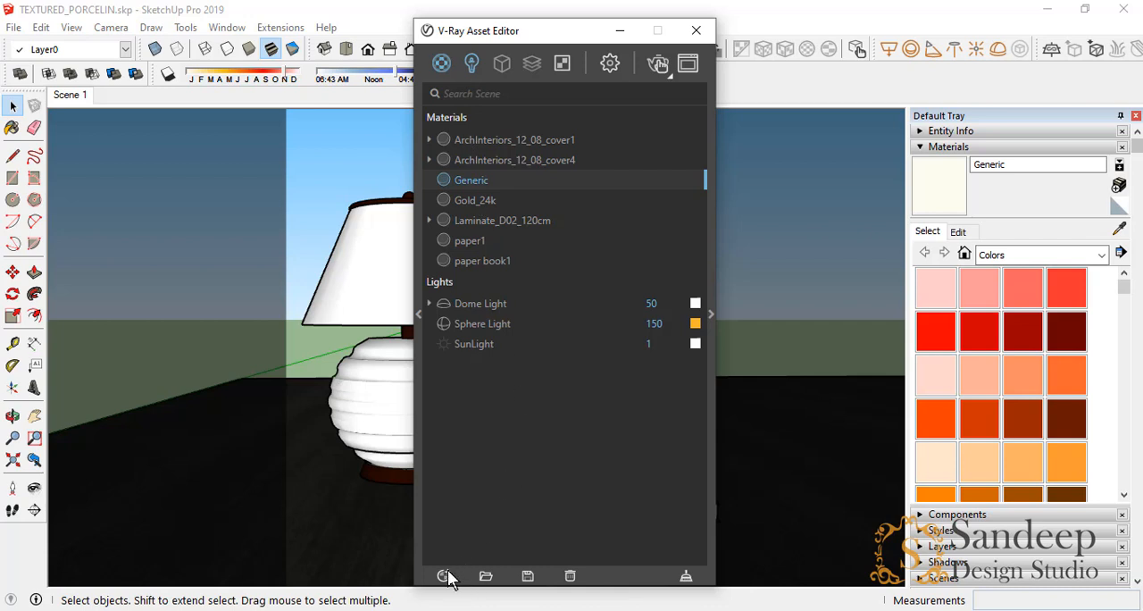
Step: Add a Generic material named GLASS BASE and raise its Reflection Color for a glossy look
{"action": "left_click", "coordinate": [443, 575]}
{"action": "type", "text": "GLASS BASE"}
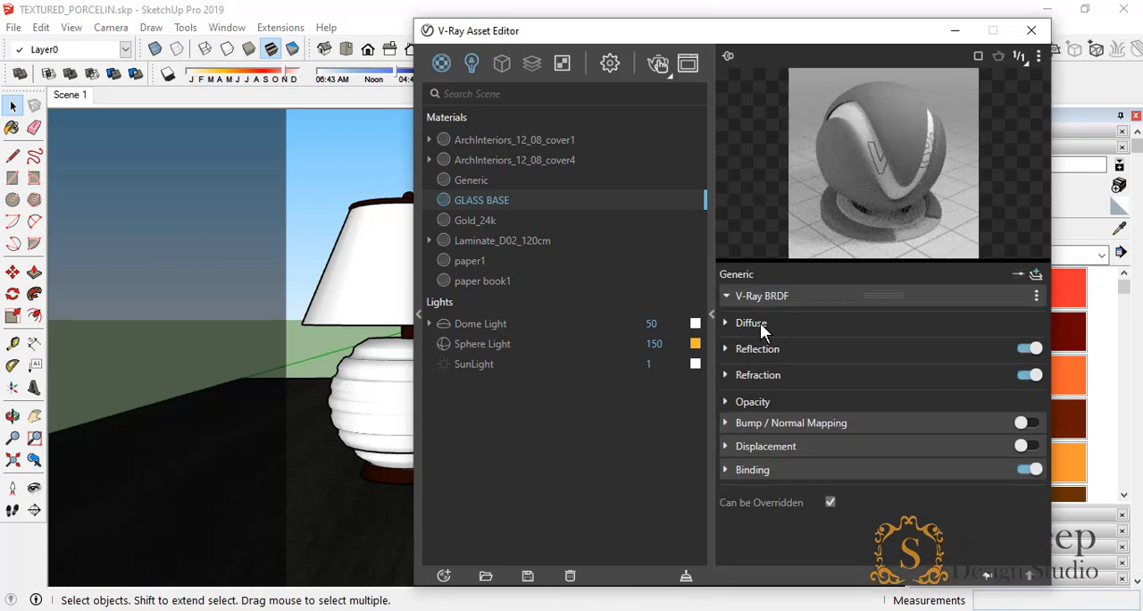
{"action": "left_click", "coordinate": [725, 348]}
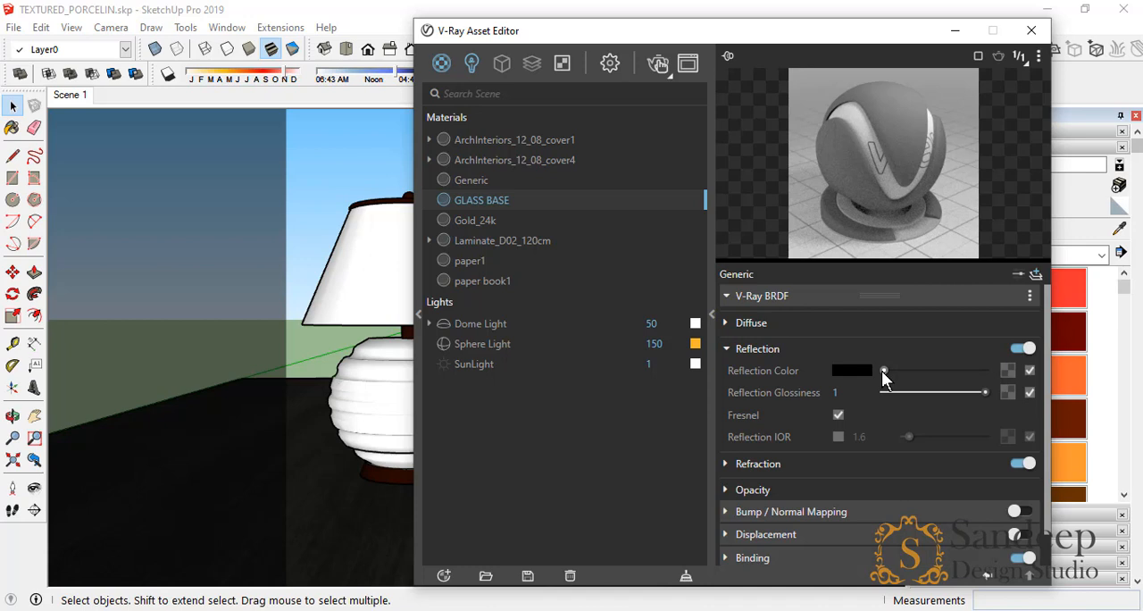
{"action": "left_click", "coordinate": [725, 348]}
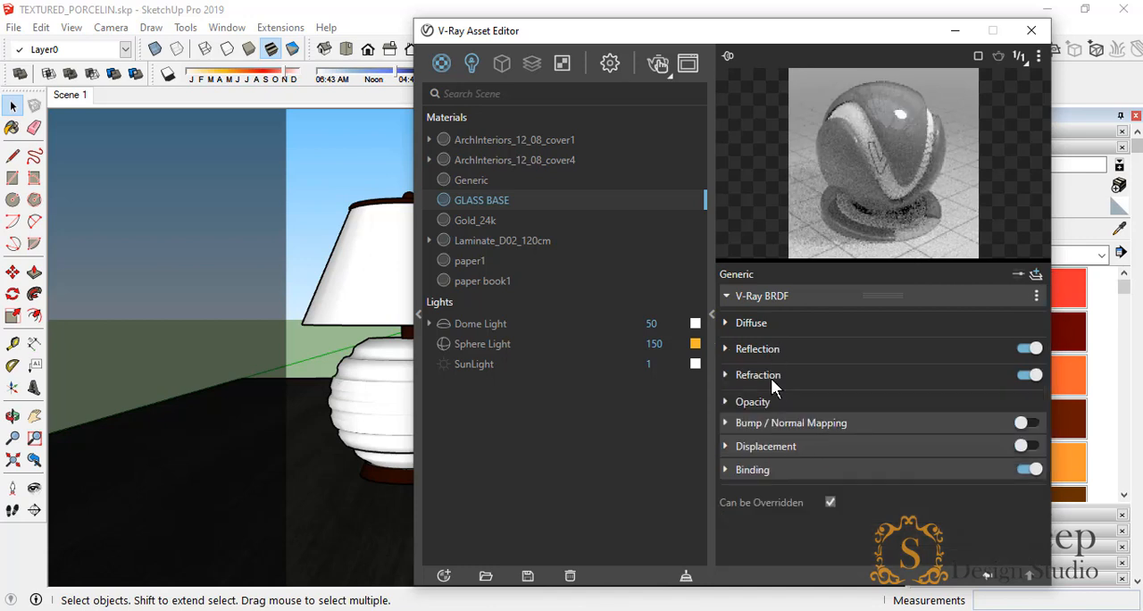
Step: Make GLASS BASE refractive with white refraction colour, orange fog colour and IOR 1.6
{"action": "left_click", "coordinate": [725, 375]}
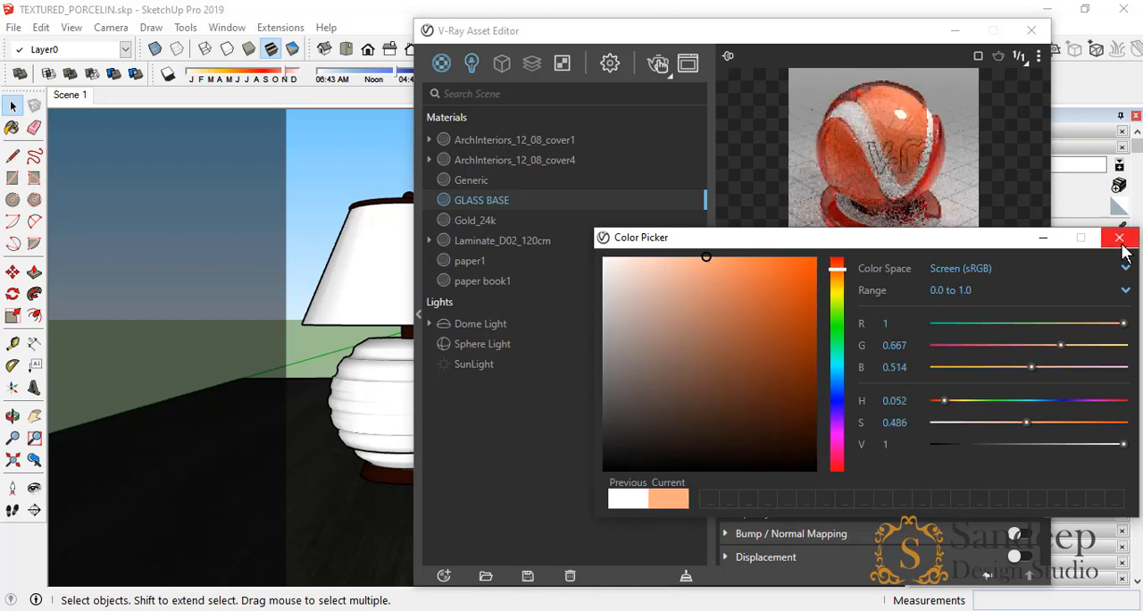
{"action": "left_click", "coordinate": [715, 283]}
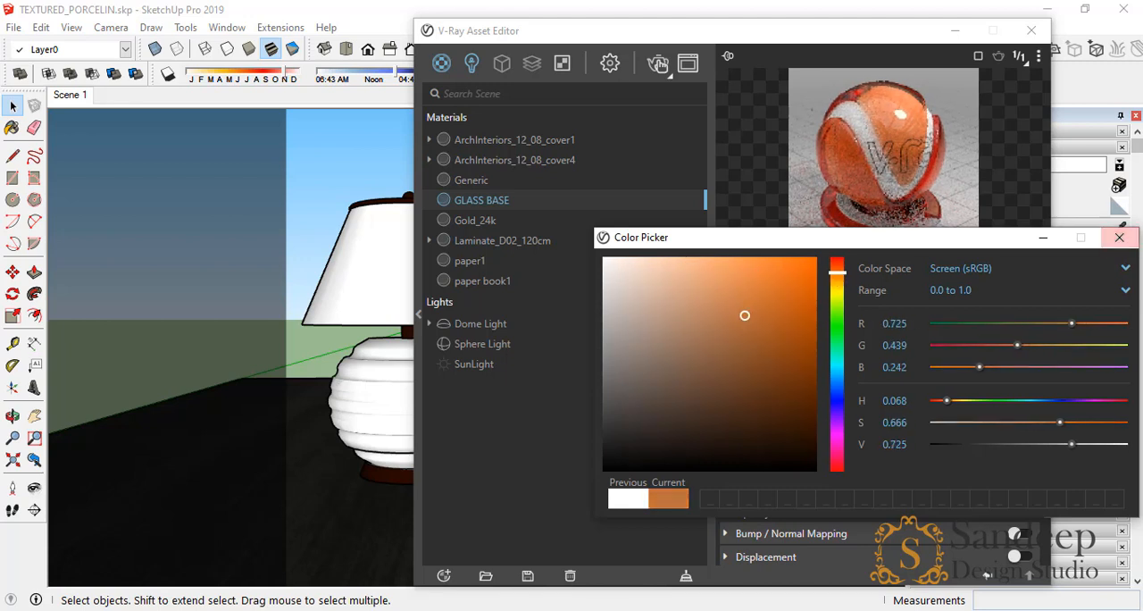
{"action": "left_click", "coordinate": [1120, 236]}
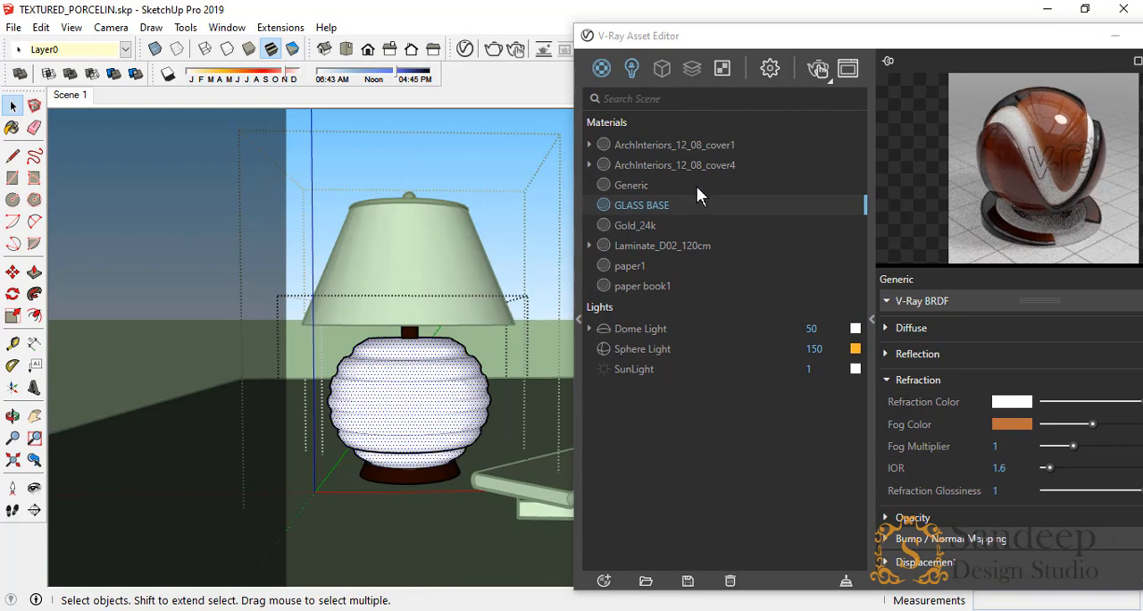
Step: Assign GLASS BASE to the lamp's round base via Apply To Selection
{"action": "left_click", "coordinate": [639, 206]}
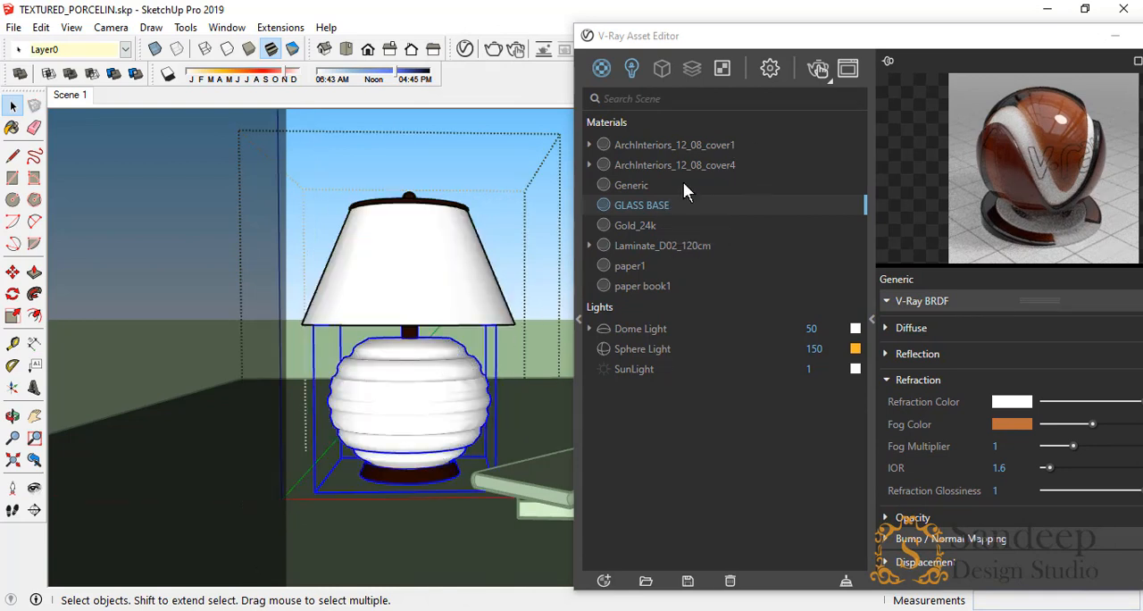
{"action": "right_click", "coordinate": [639, 205]}
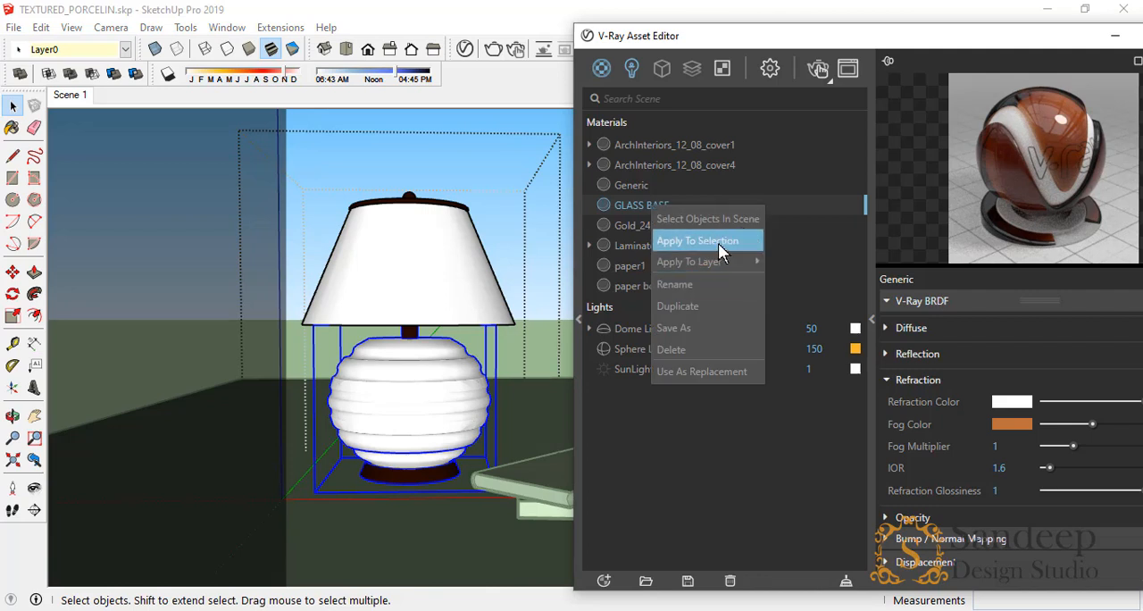
{"action": "left_click", "coordinate": [697, 239]}
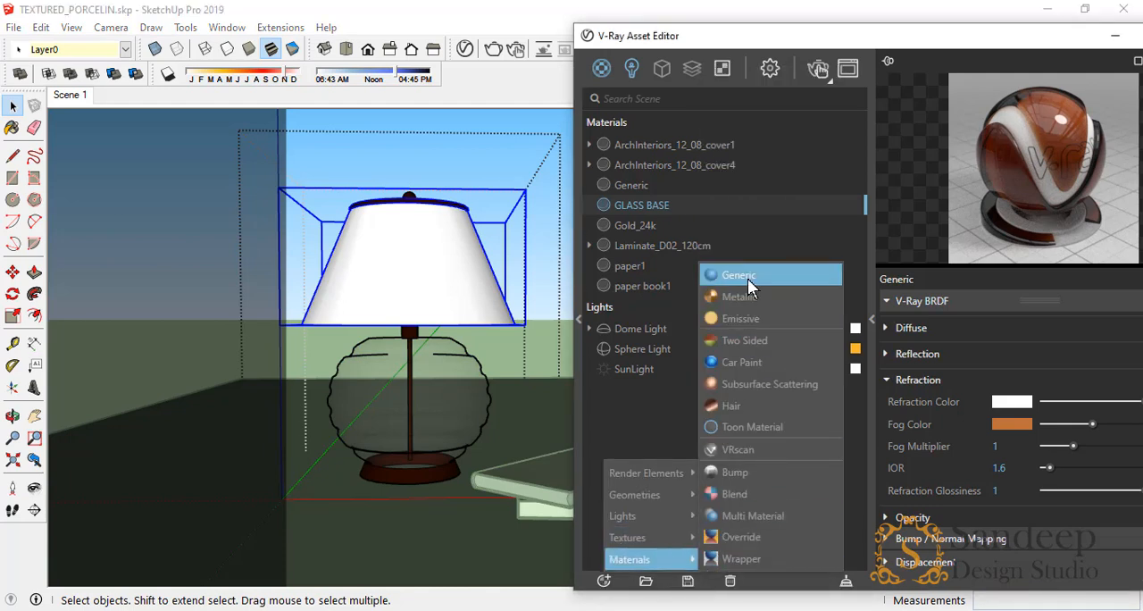
Step: Add a Generic material named PAPER with a pale cream diffuse colour
{"action": "left_click", "coordinate": [738, 275]}
{"action": "type", "text": "PAPER"}
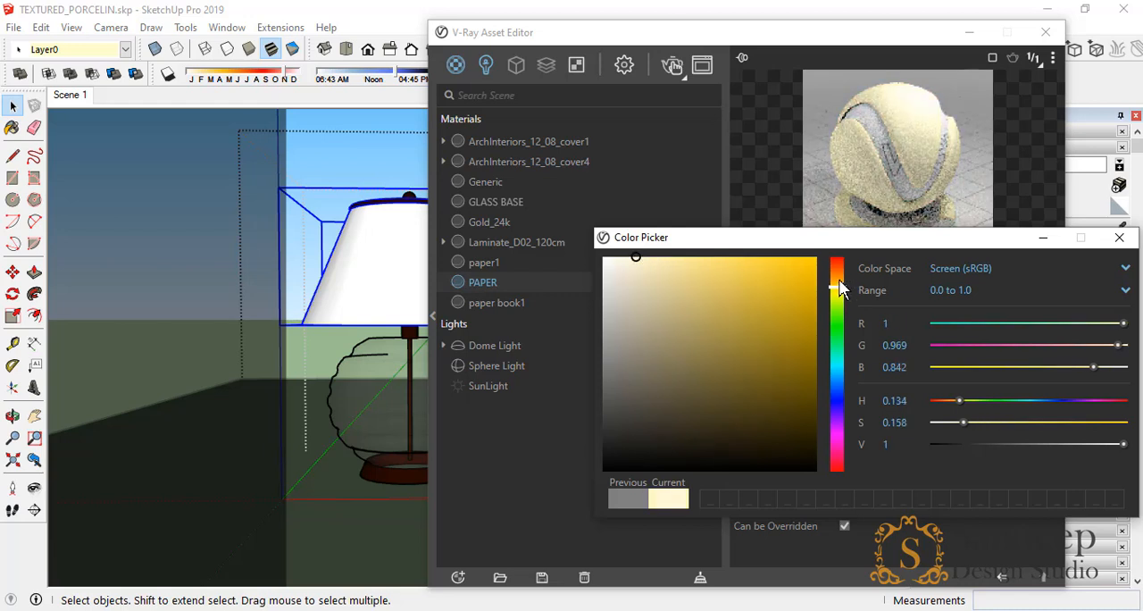
{"action": "left_click", "coordinate": [1118, 236]}
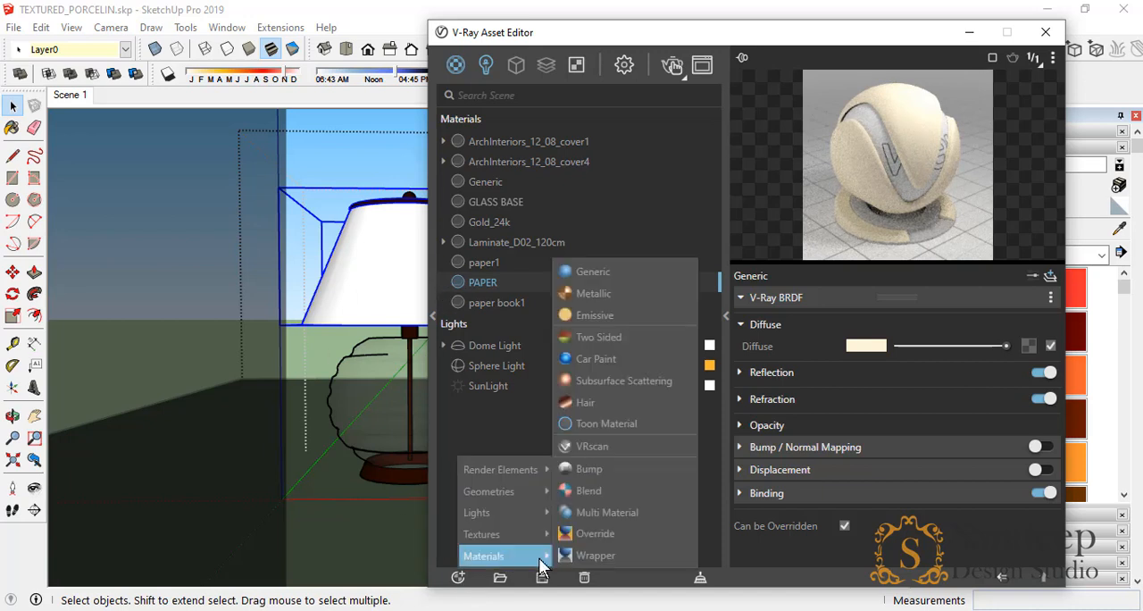
{"action": "mouse_move", "coordinate": [597, 336]}
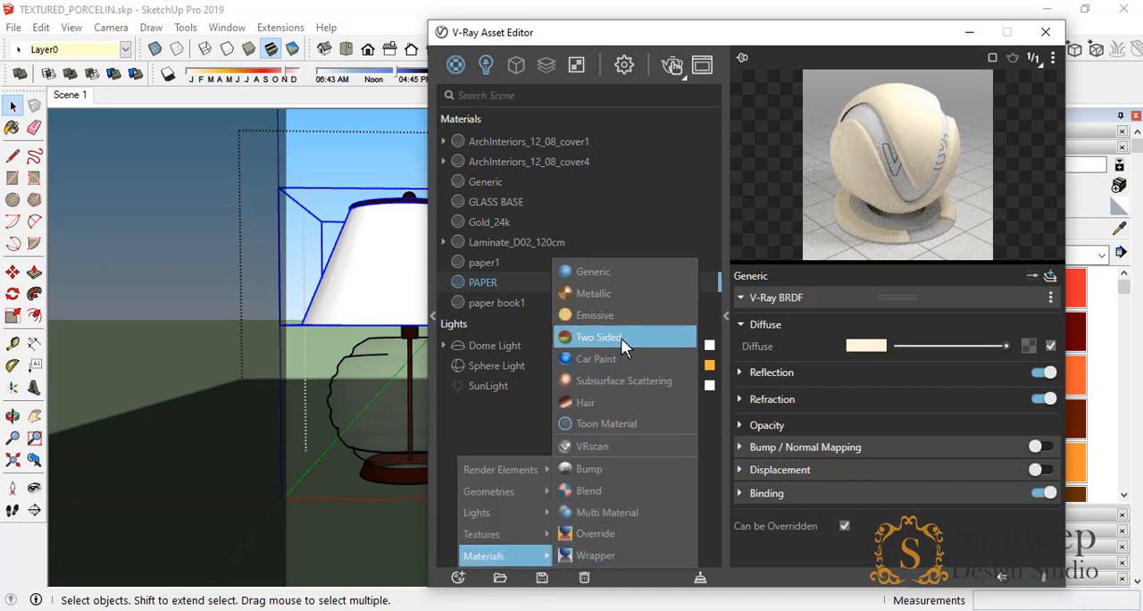
Step: Add a Two Sided material using PAPER as its front material for the lamp shade
{"action": "left_click", "coordinate": [596, 336]}
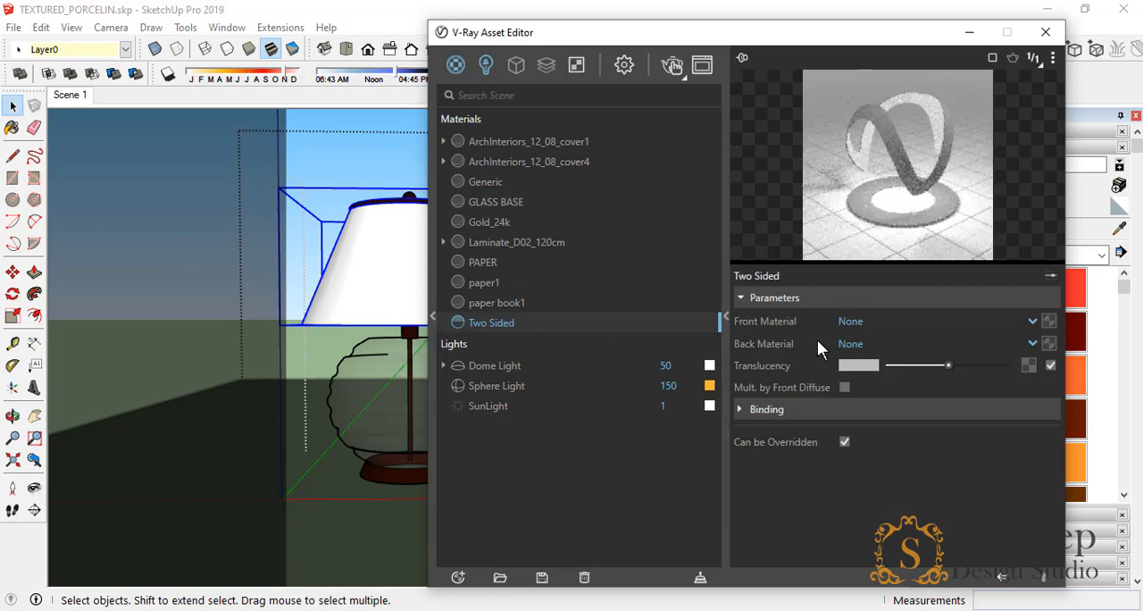
{"action": "left_click", "coordinate": [1032, 343]}
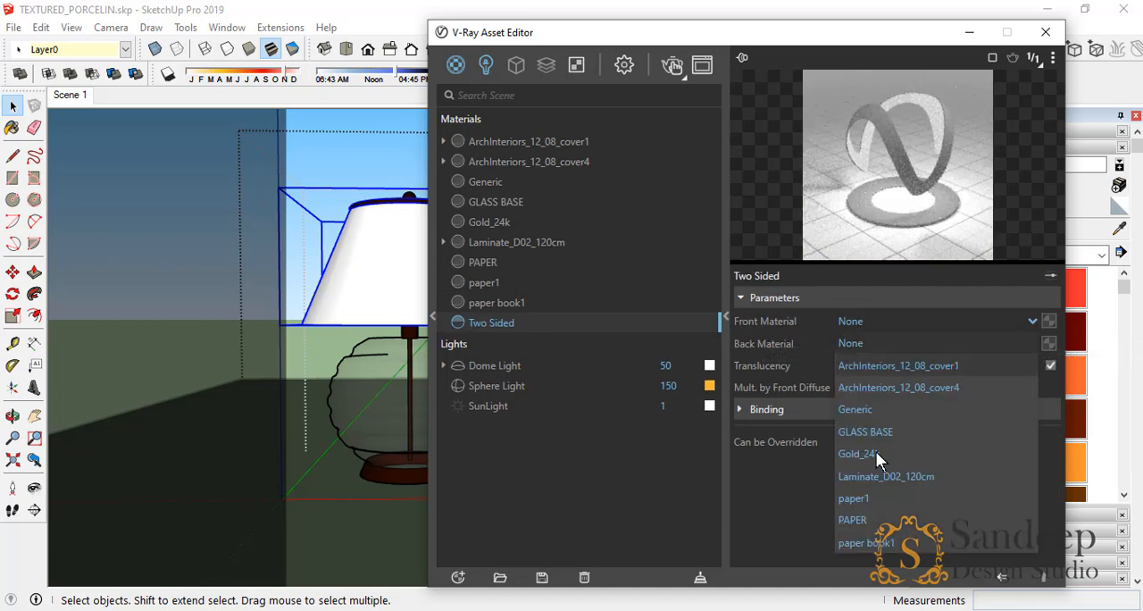
{"action": "left_click", "coordinate": [852, 519]}
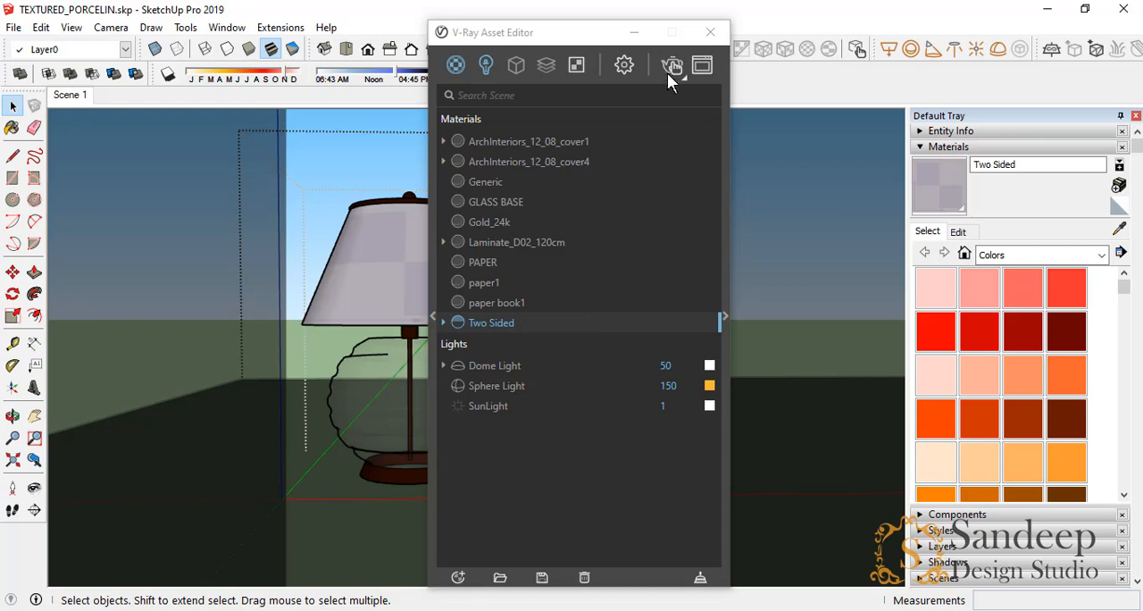
Step: Render the lamp scene with V-Ray and move the frame buffer window aside
{"action": "left_click", "coordinate": [485, 182]}
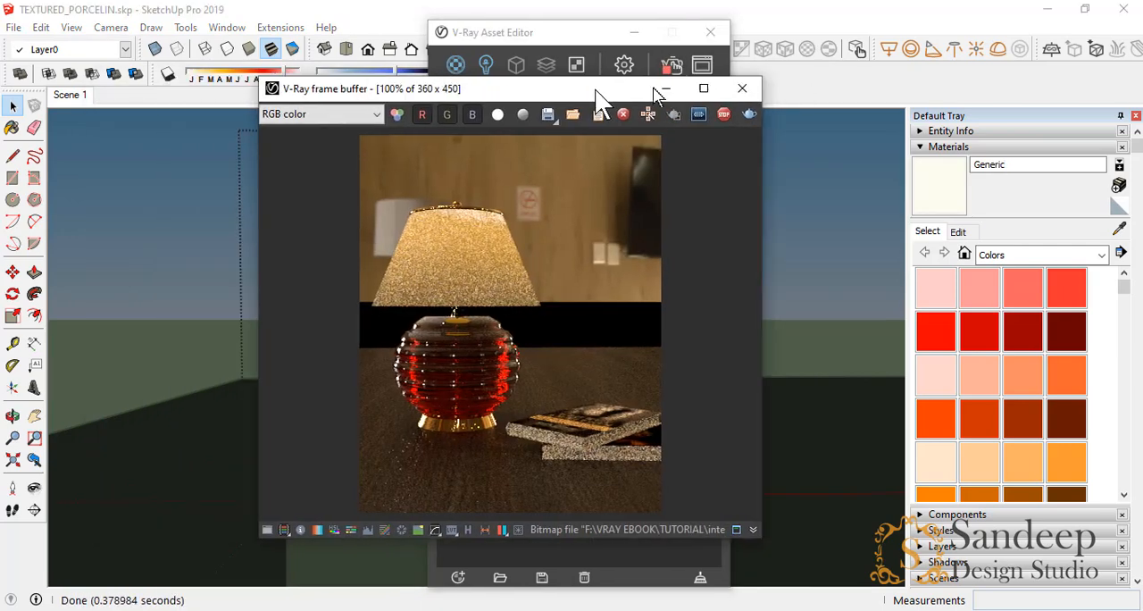
{"action": "left_click_drag", "start_coordinate": [598, 89], "coordinate": [728, 81]}
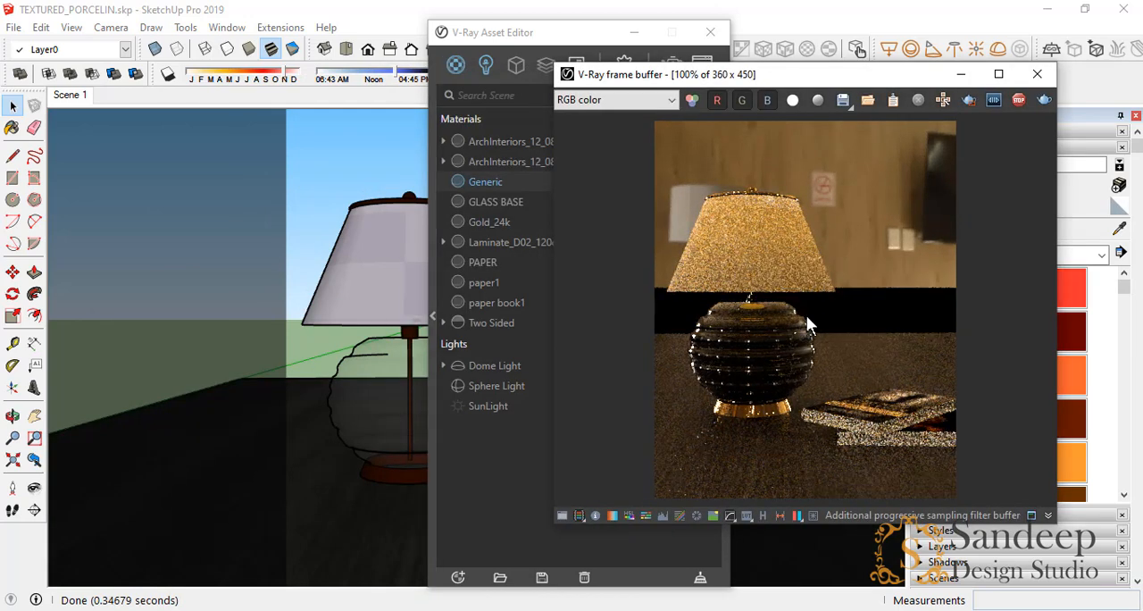
{"action": "mouse_move", "coordinate": [854, 336]}
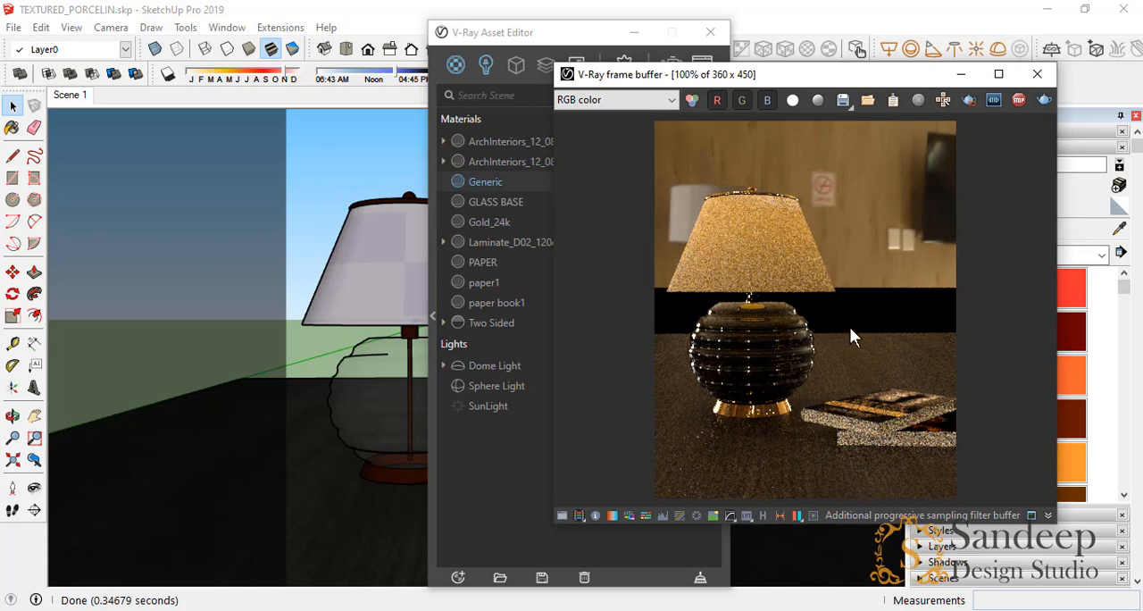